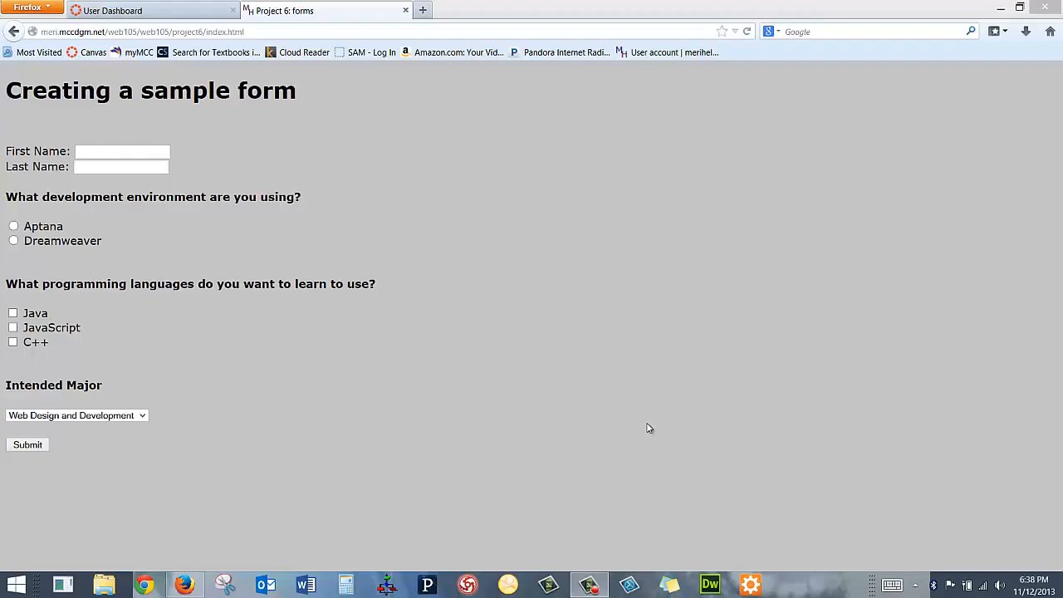
{"action": "mouse_move", "coordinate": [394, 354]}
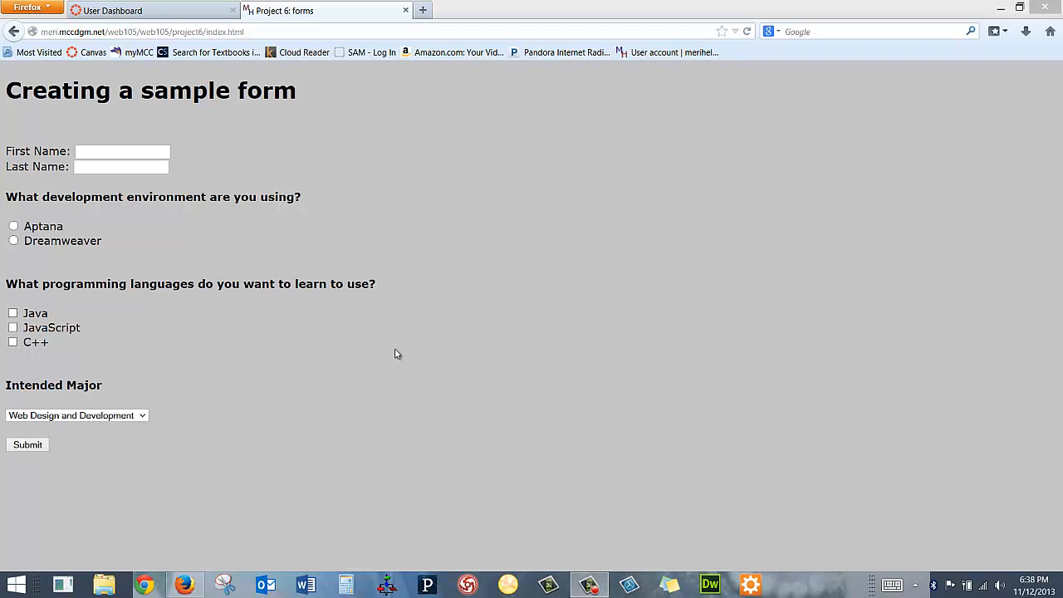
{"action": "mouse_move", "coordinate": [164, 281]}
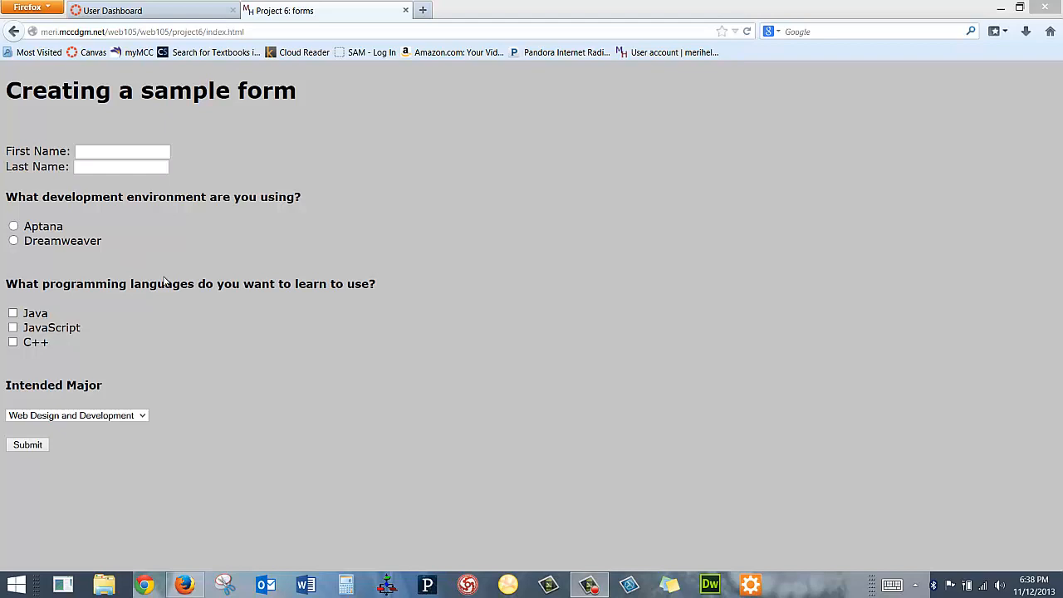
{"action": "mouse_move", "coordinate": [63, 269]}
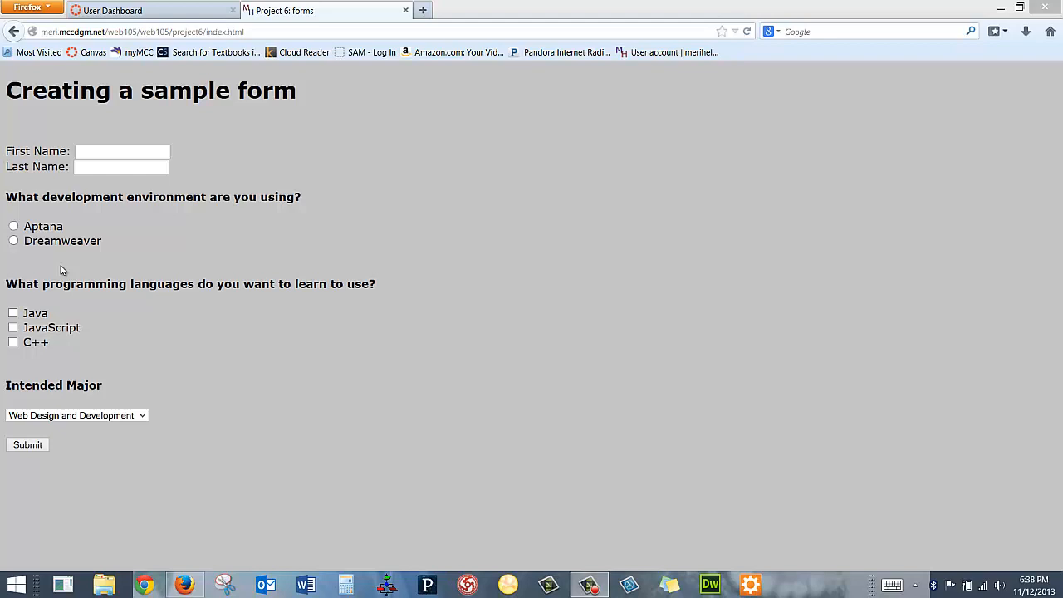
{"action": "mouse_move", "coordinate": [112, 266]}
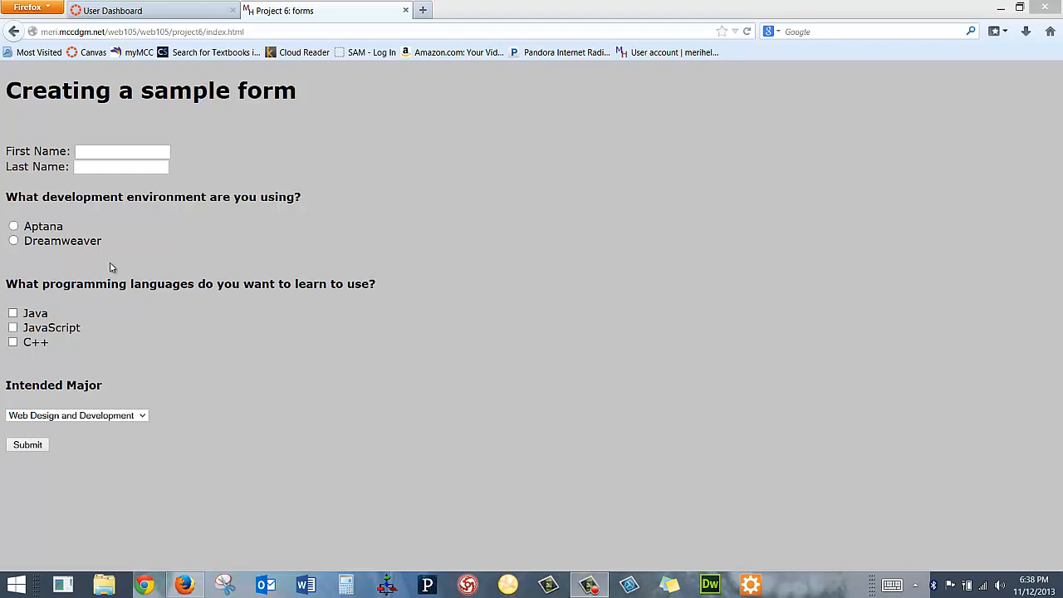
{"action": "mouse_move", "coordinate": [245, 147]}
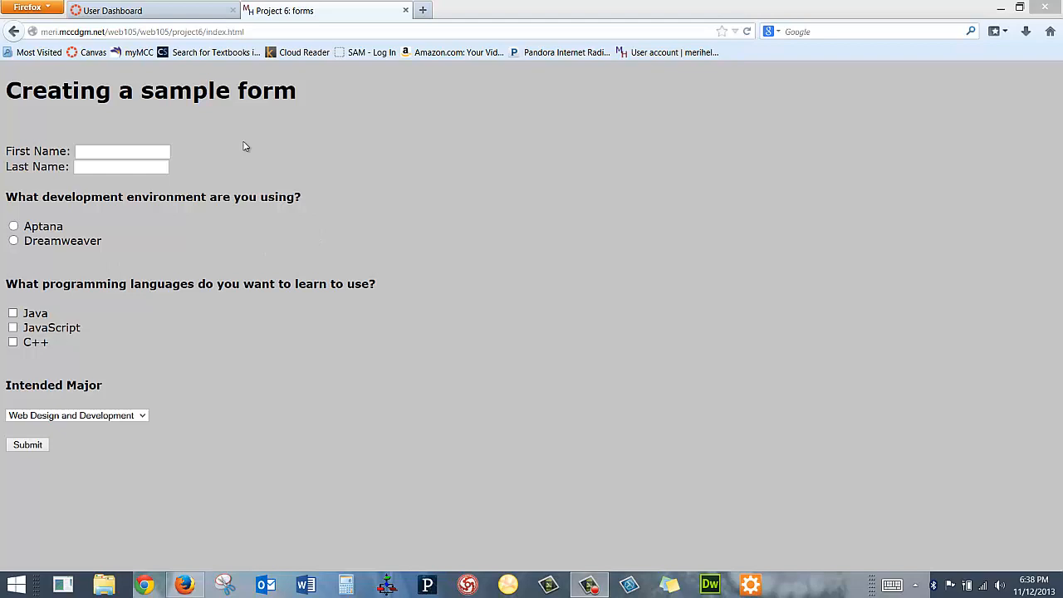
{"action": "mouse_move", "coordinate": [44, 225]}
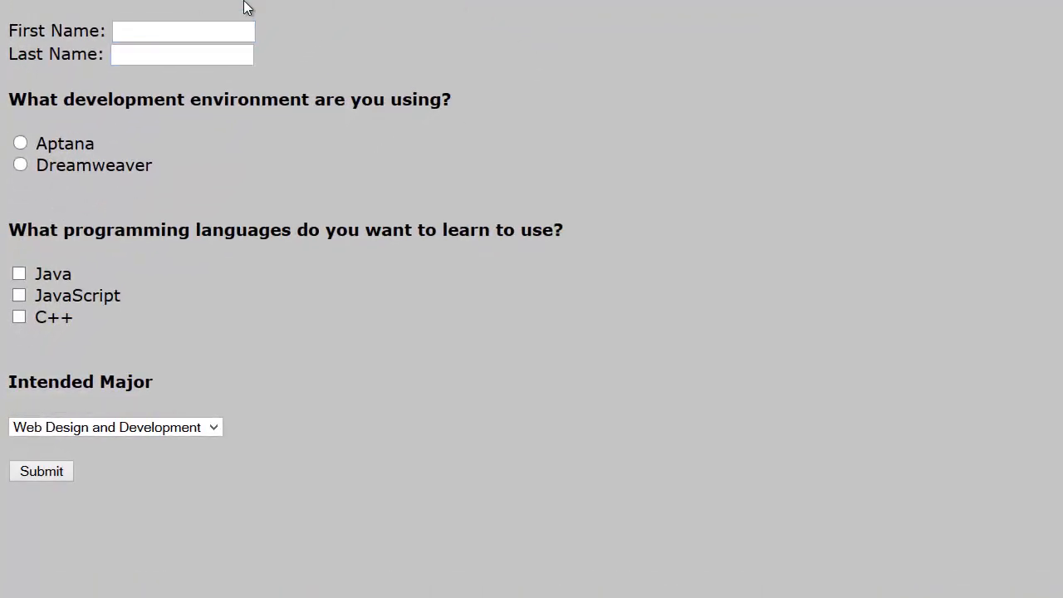
{"action": "type", "text": "Meri"}
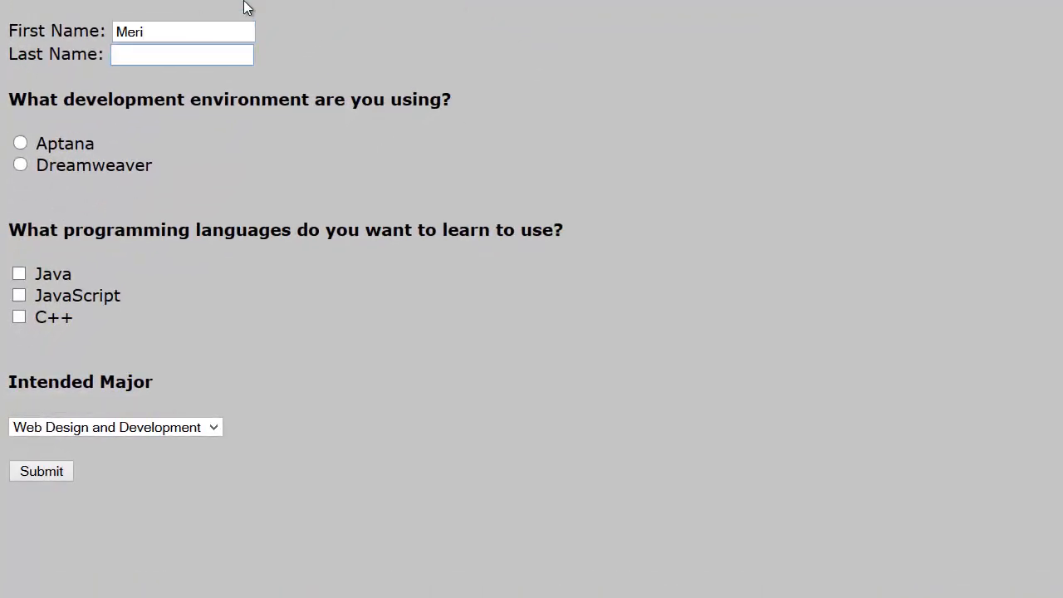
{"action": "type", "text": "j:Win"}
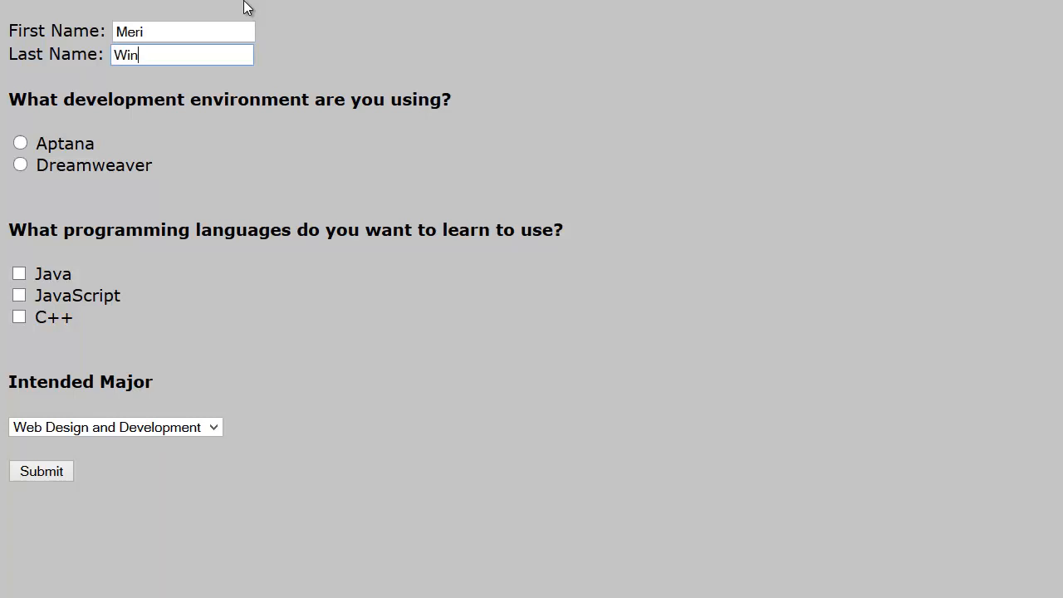
{"action": "type", "text": "chester"}
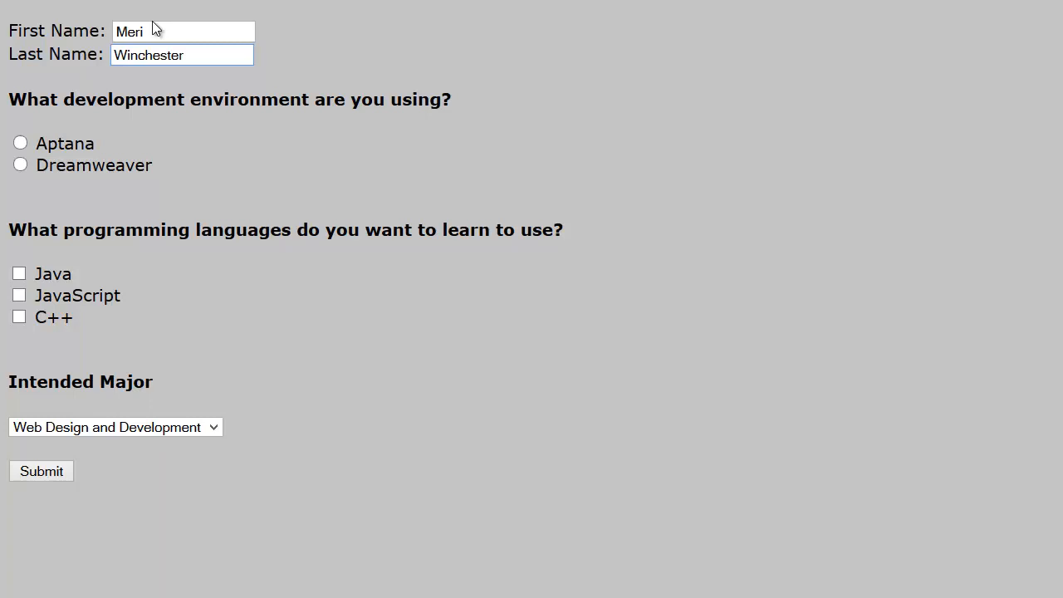
Choose Aptana, tick Java, JavaScript and C++, and select Graphic Arts as major
{"action": "left_click", "coordinate": [20, 143]}
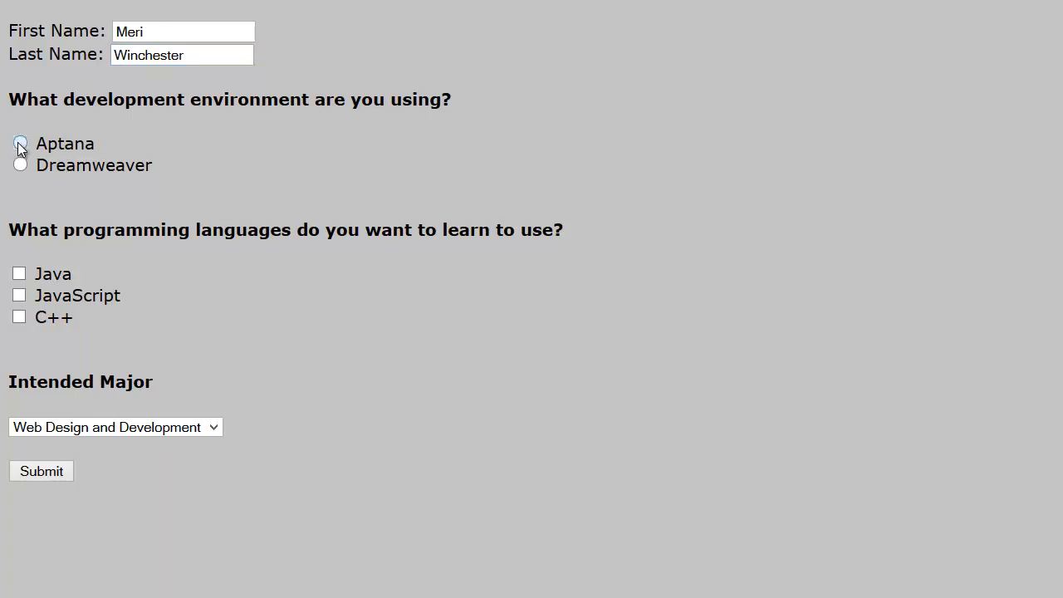
{"action": "left_click", "coordinate": [20, 143]}
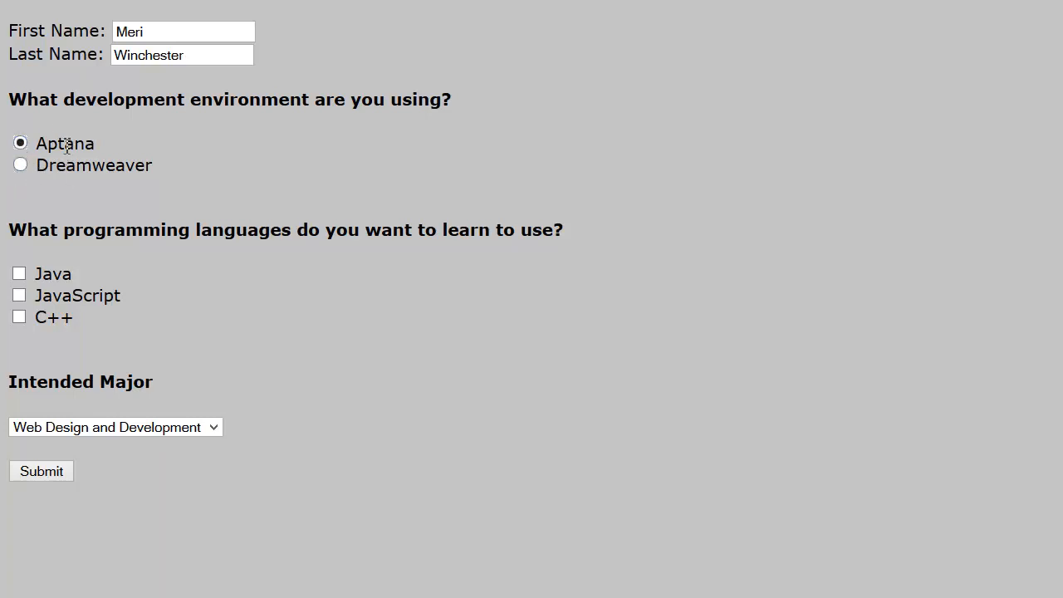
{"action": "left_click", "coordinate": [19, 273]}
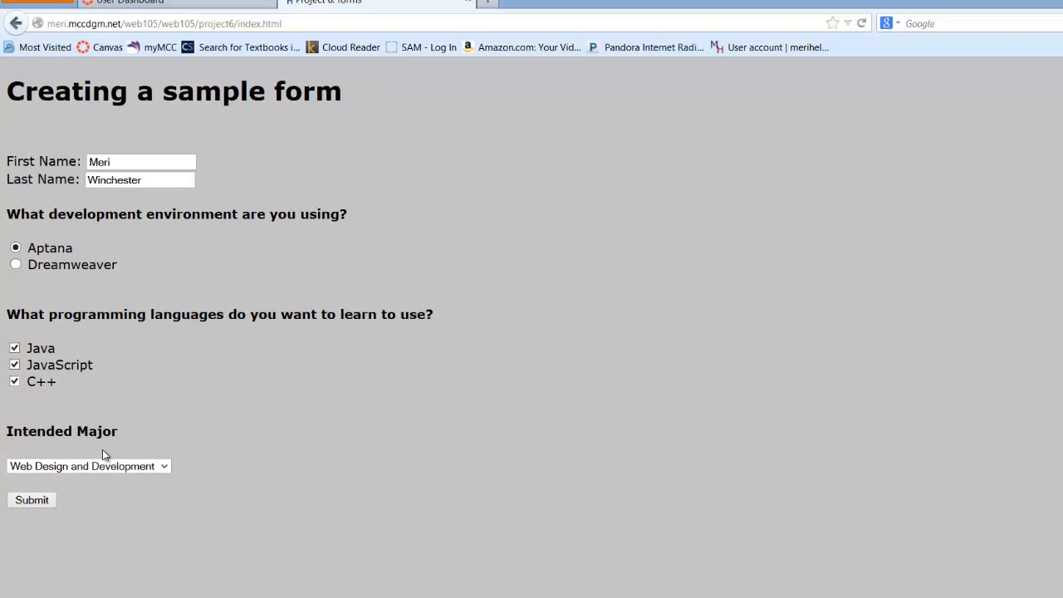
{"action": "left_click", "coordinate": [87, 466]}
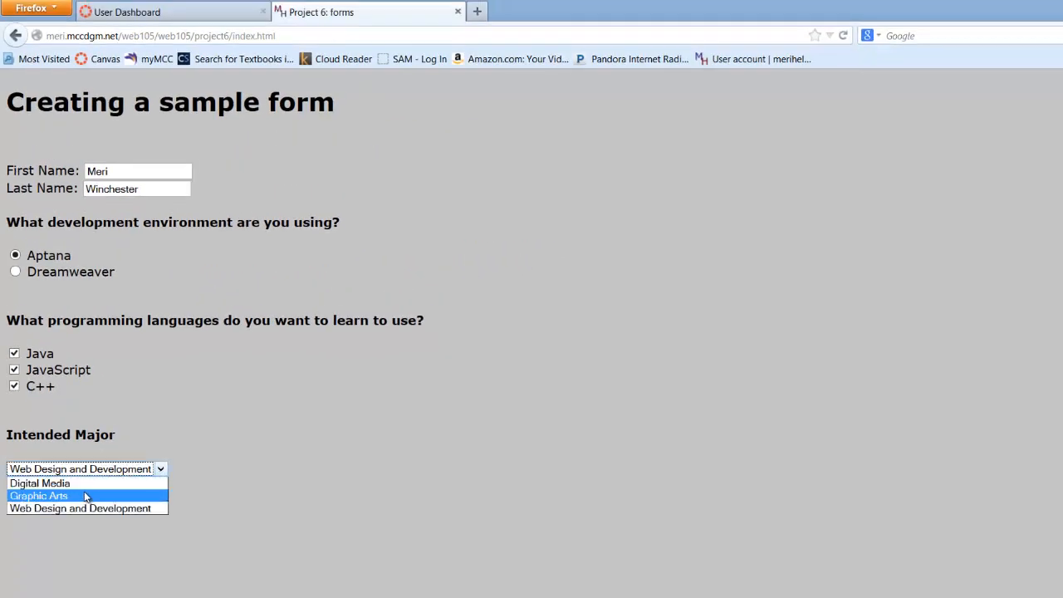
{"action": "left_click", "coordinate": [39, 496]}
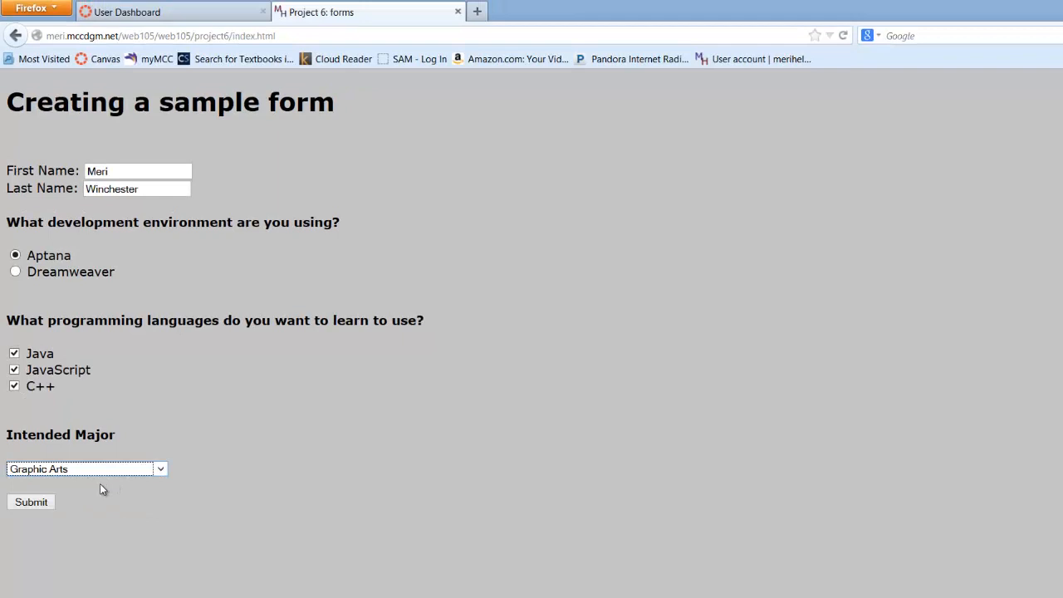
{"action": "mouse_move", "coordinate": [98, 495]}
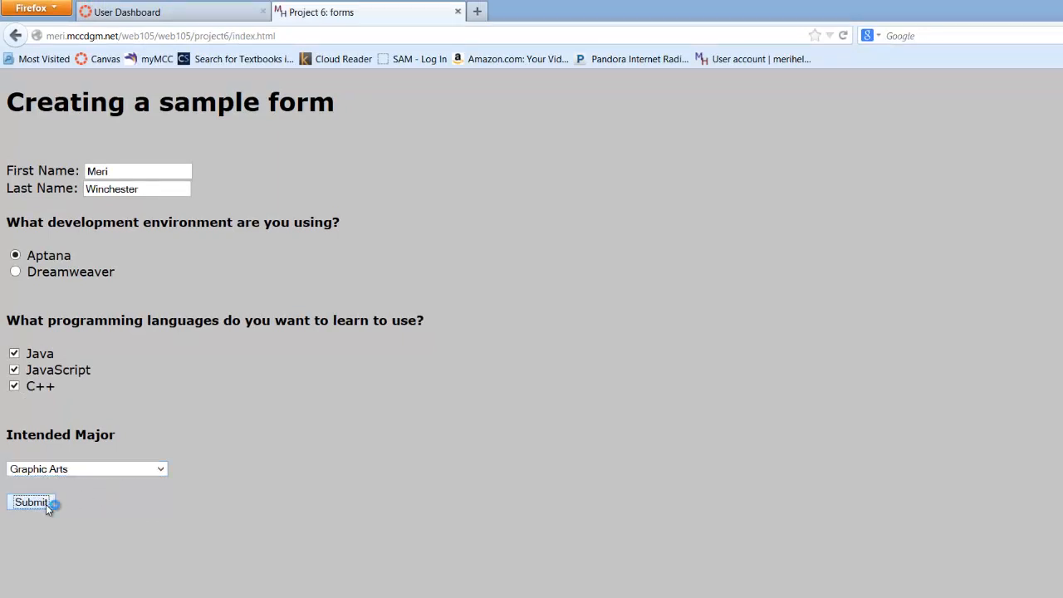
Submit the form, then close the Outlook message listing the submitted values
{"action": "left_click", "coordinate": [31, 501]}
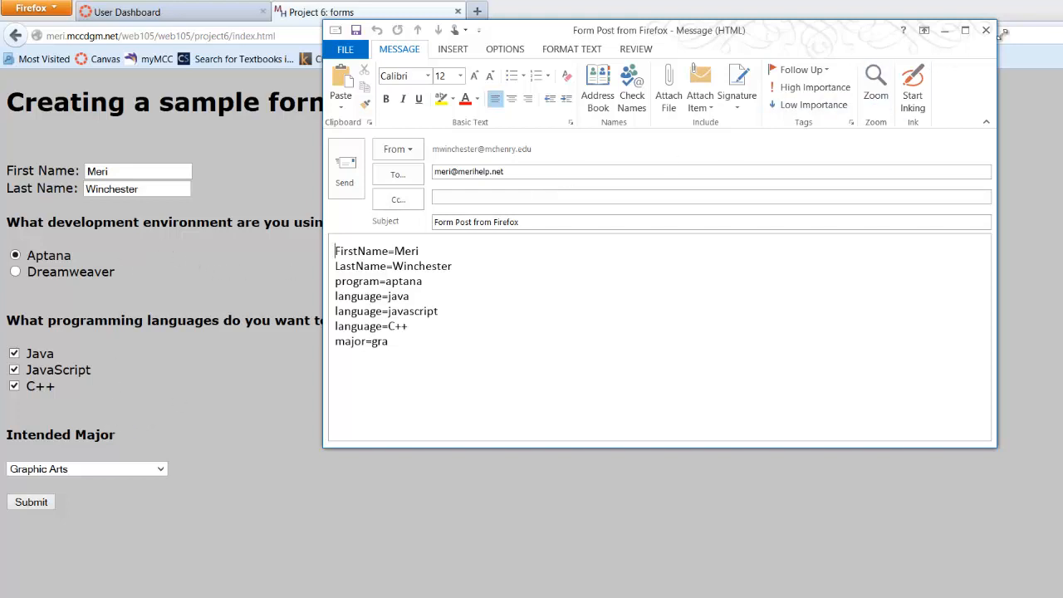
{"action": "mouse_move", "coordinate": [987, 30]}
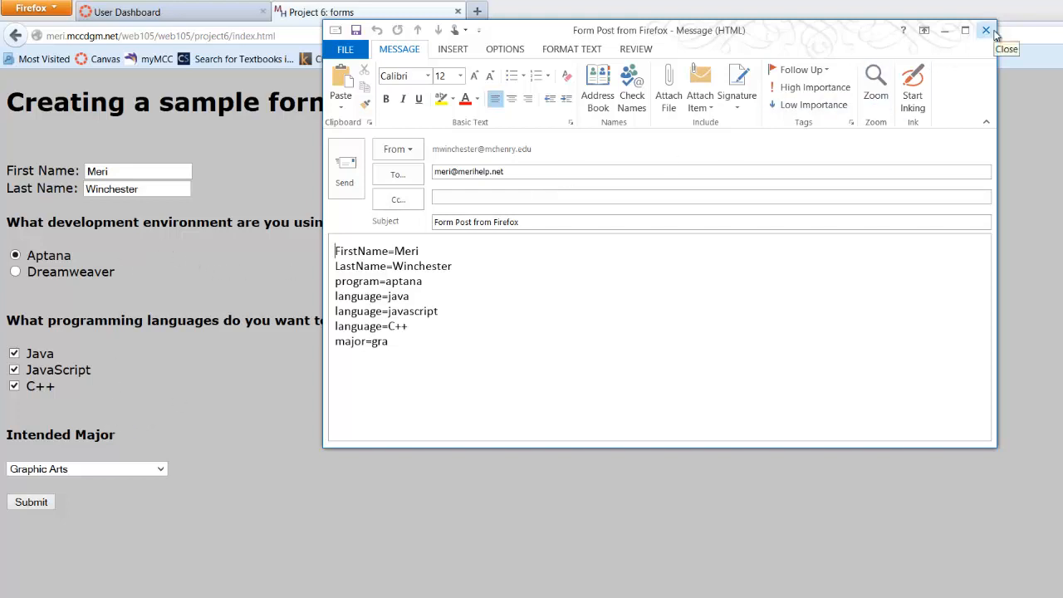
{"action": "left_click", "coordinate": [986, 31]}
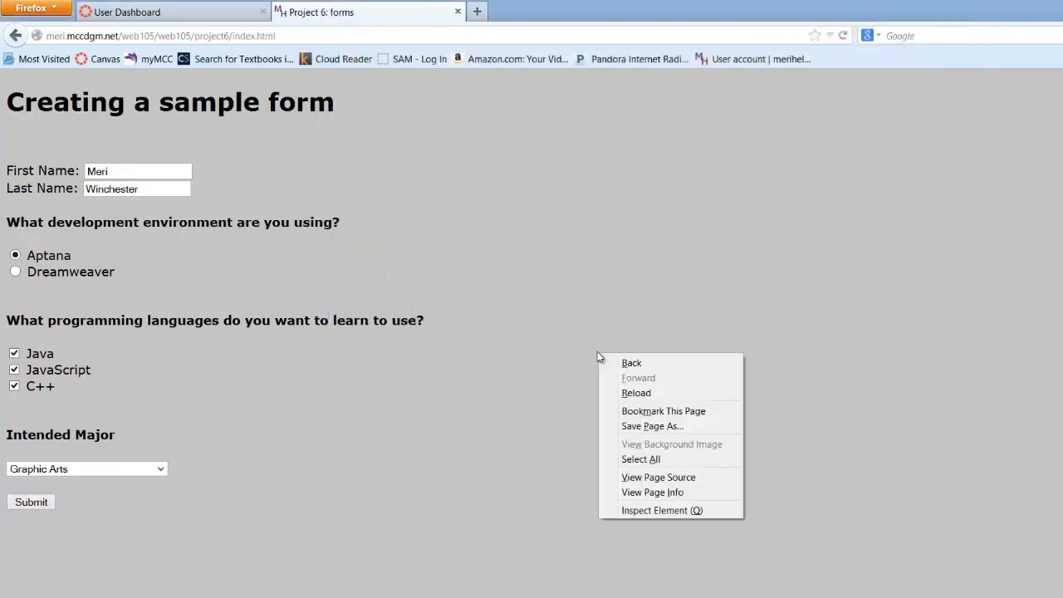
{"action": "mouse_move", "coordinate": [648, 415]}
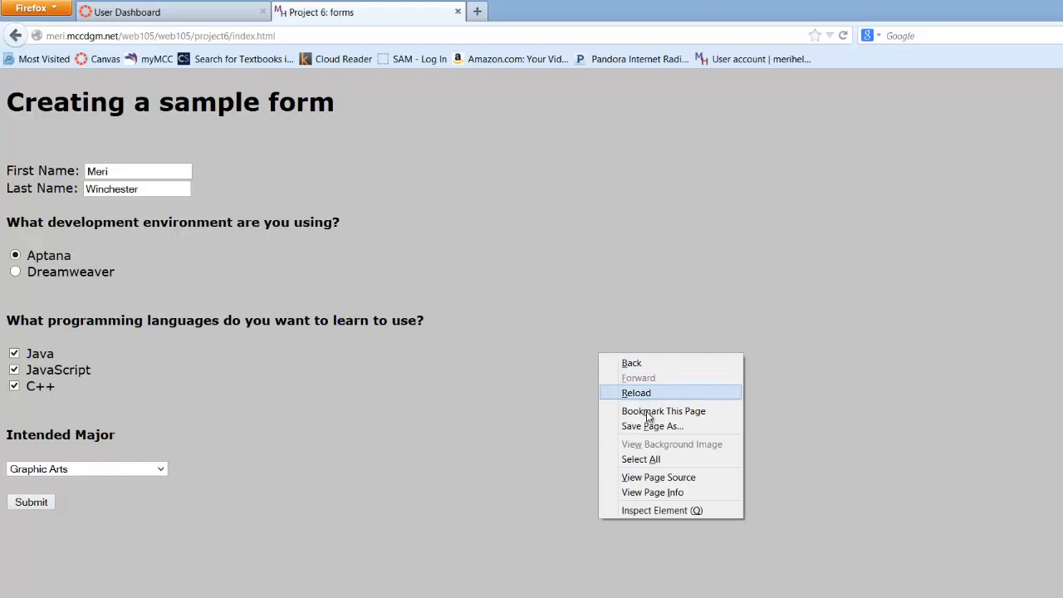
View the page source from the form's right-click menu
{"action": "left_click", "coordinate": [658, 477]}
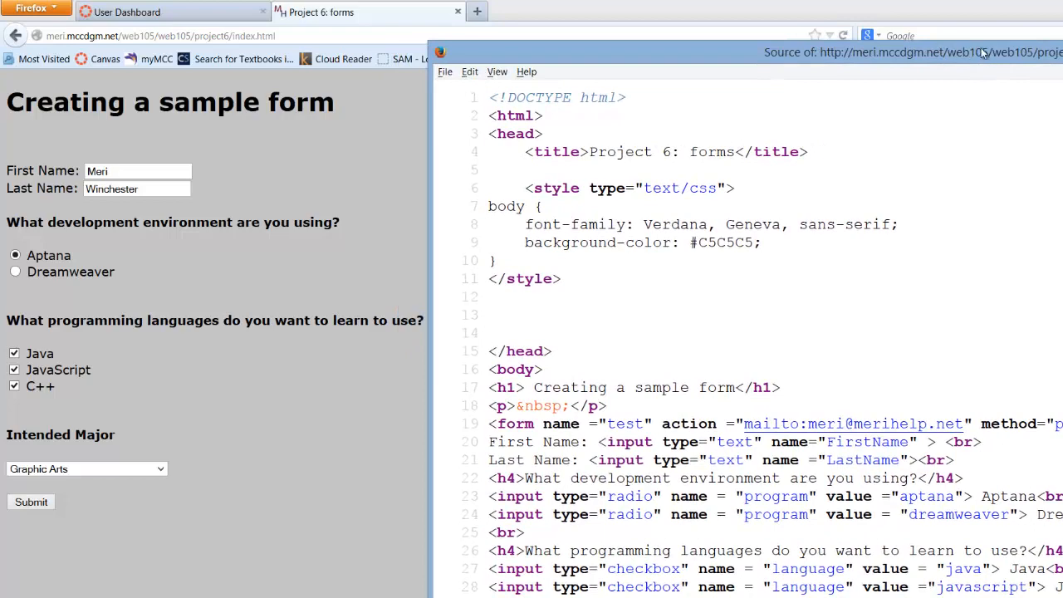
{"action": "mouse_move", "coordinate": [527, 120]}
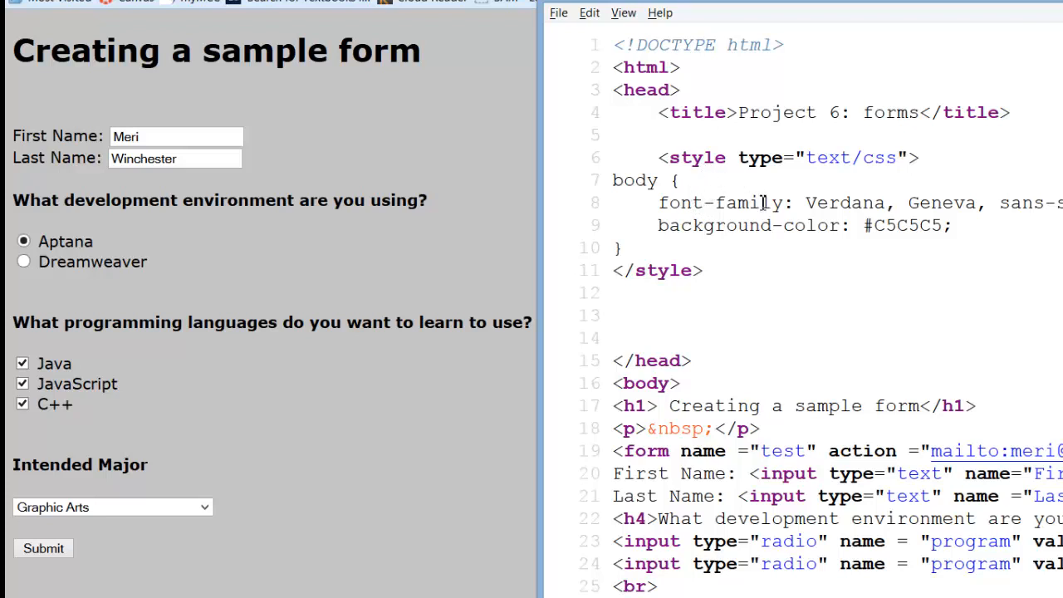
{"action": "mouse_move", "coordinate": [659, 180]}
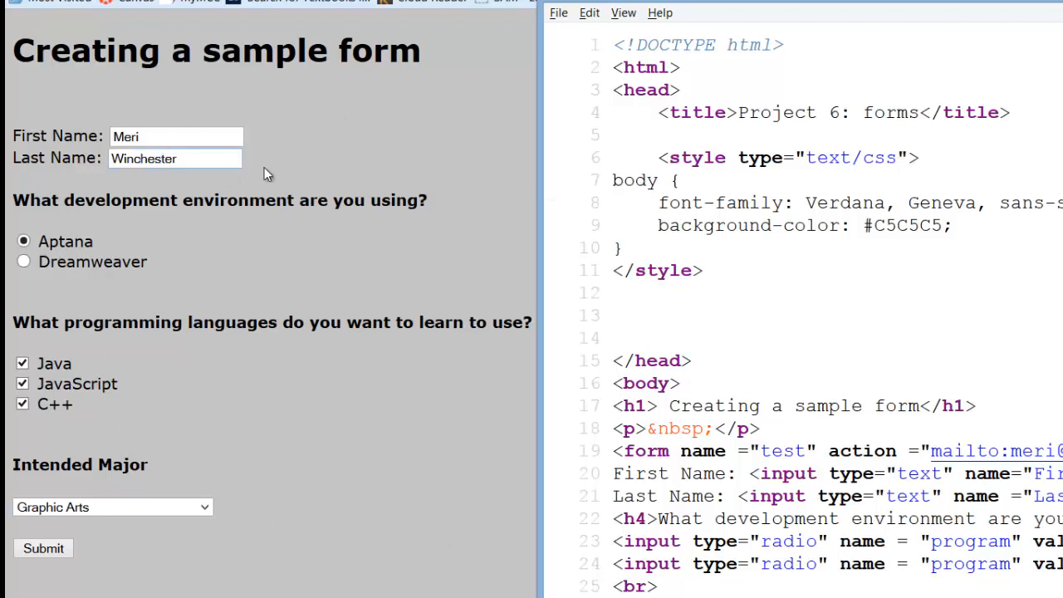
{"action": "mouse_move", "coordinate": [702, 183]}
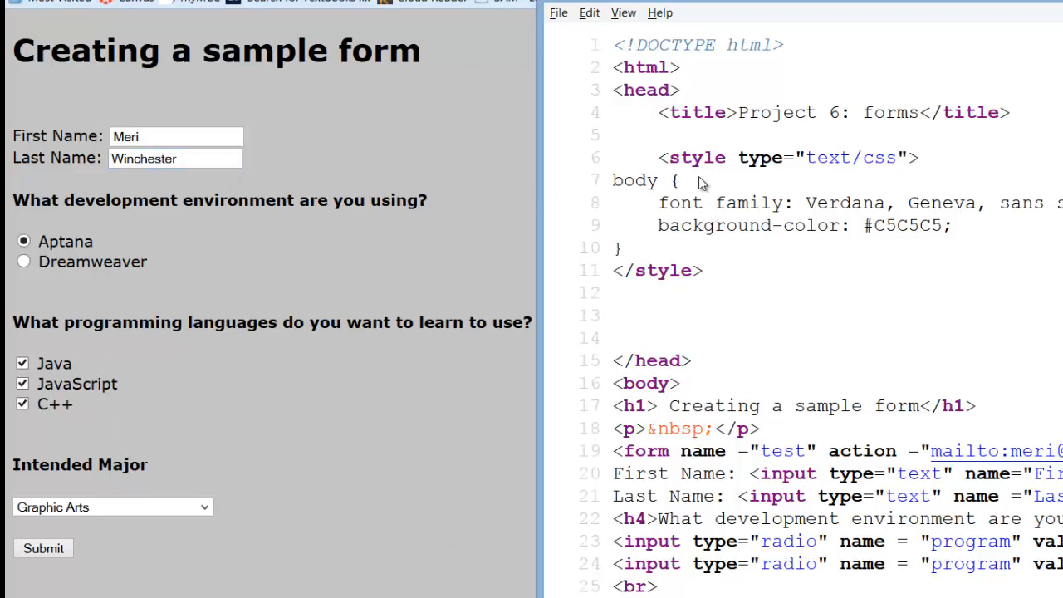
{"action": "mouse_move", "coordinate": [149, 303]}
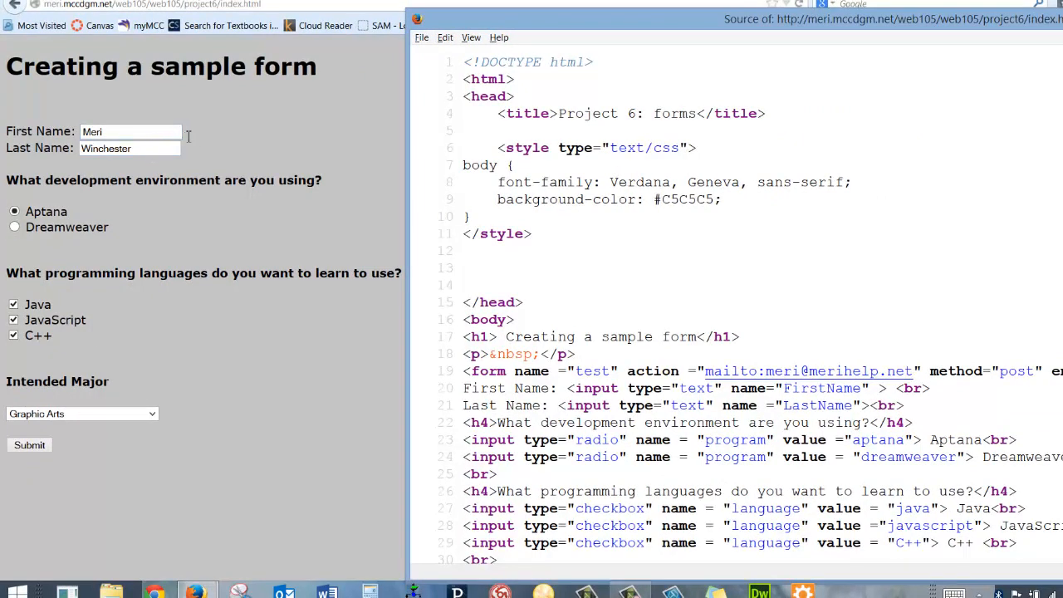
{"action": "mouse_move", "coordinate": [213, 144]}
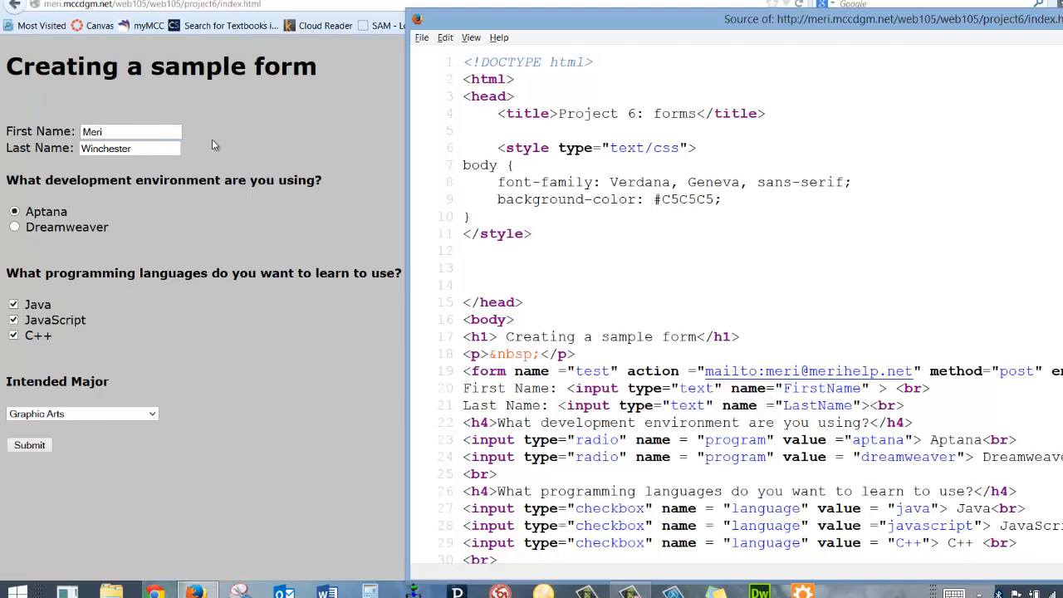
{"action": "mouse_move", "coordinate": [488, 259]}
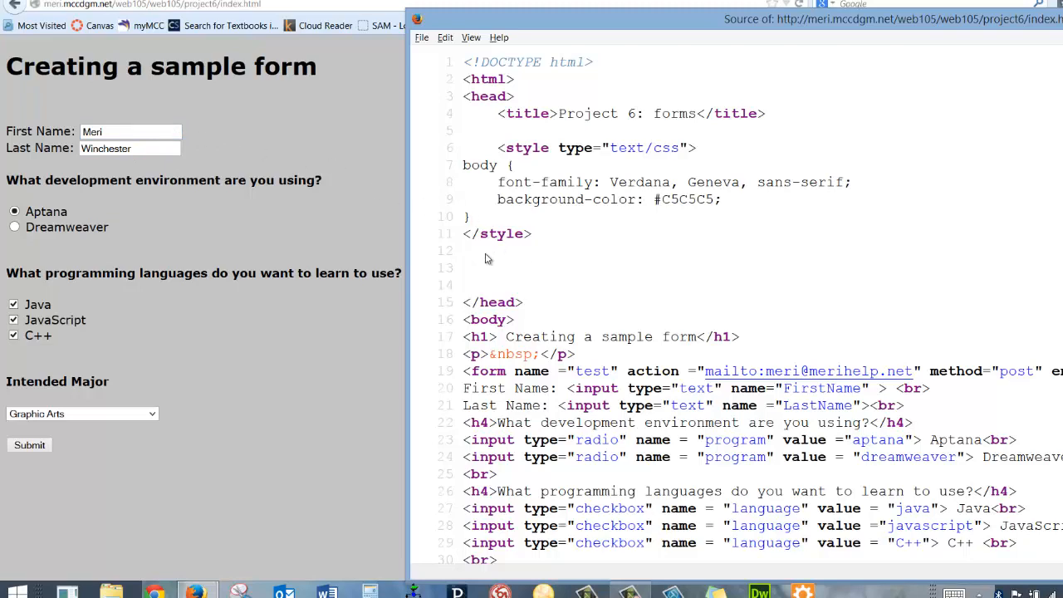
Scroll the source down through the major options and submit input to the closing html tag
{"action": "scroll", "scroll_direction": "down", "scroll_amount": 3}
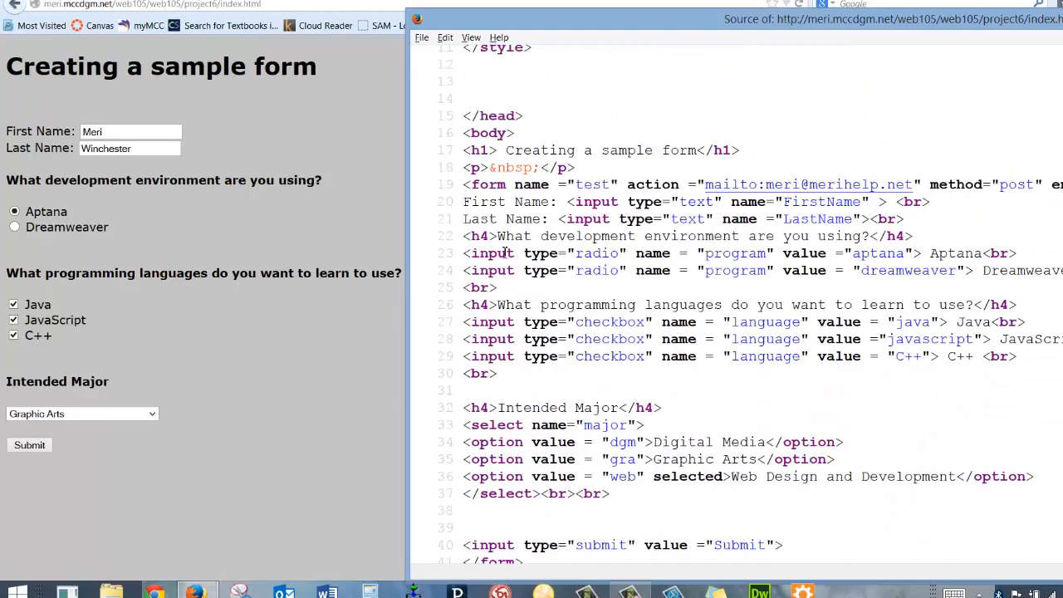
{"action": "scroll", "scroll_direction": "down", "scroll_amount": 3}
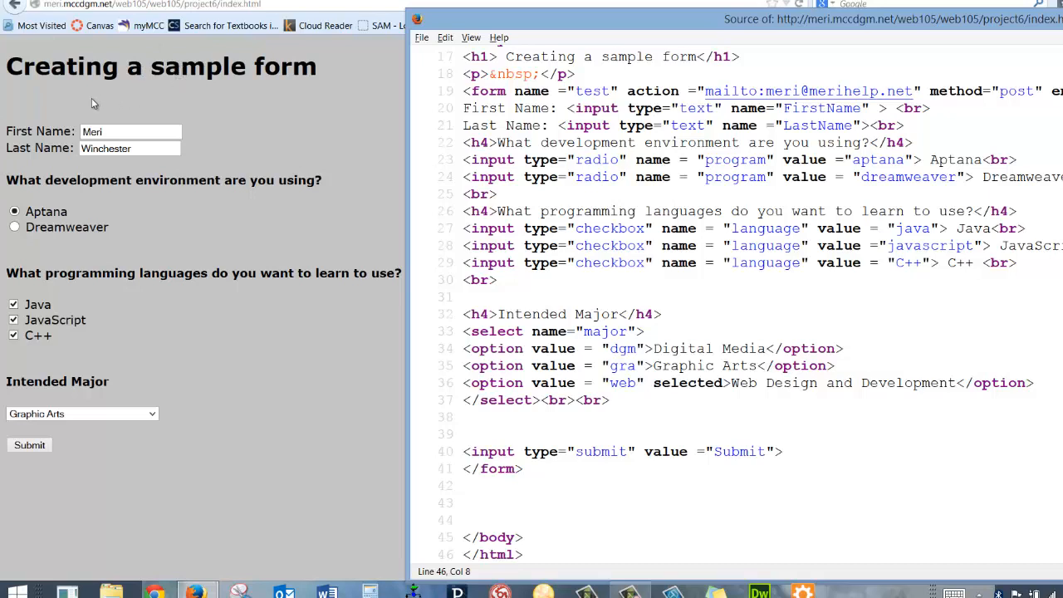
{"action": "mouse_move", "coordinate": [467, 78]}
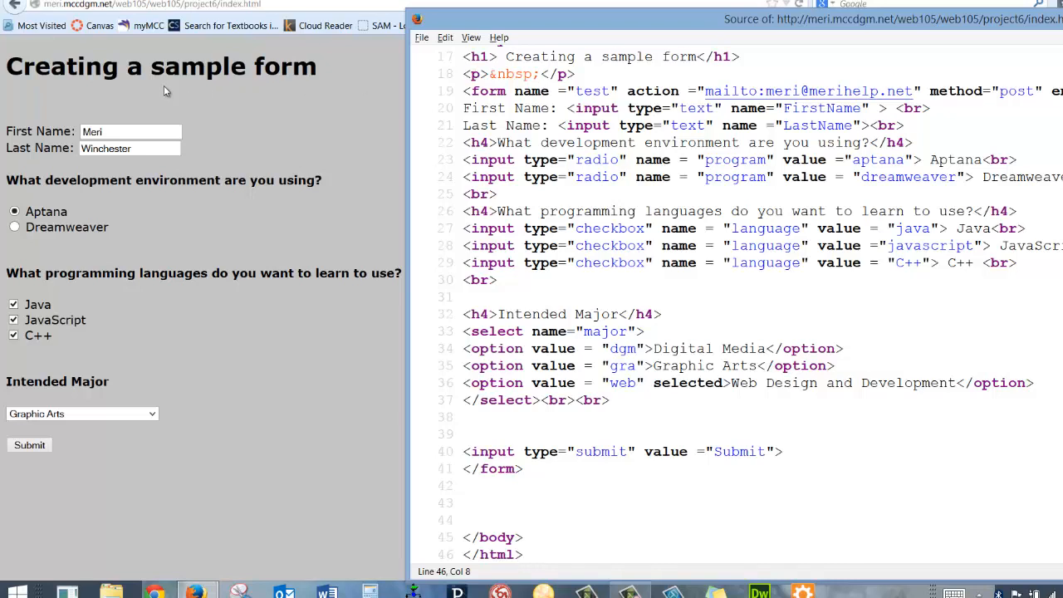
{"action": "mouse_move", "coordinate": [116, 93]}
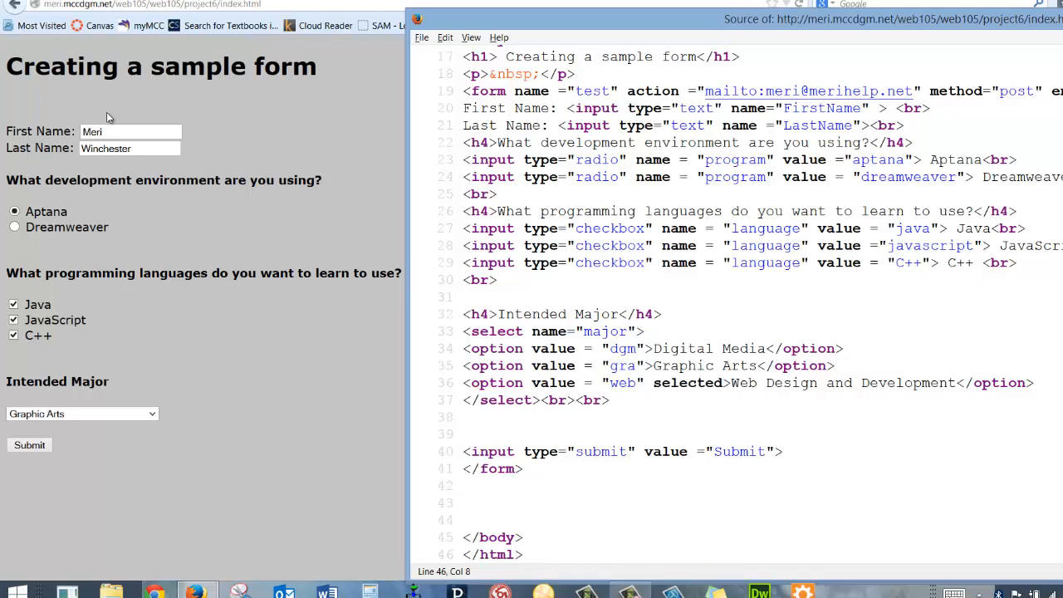
{"action": "mouse_move", "coordinate": [96, 379]}
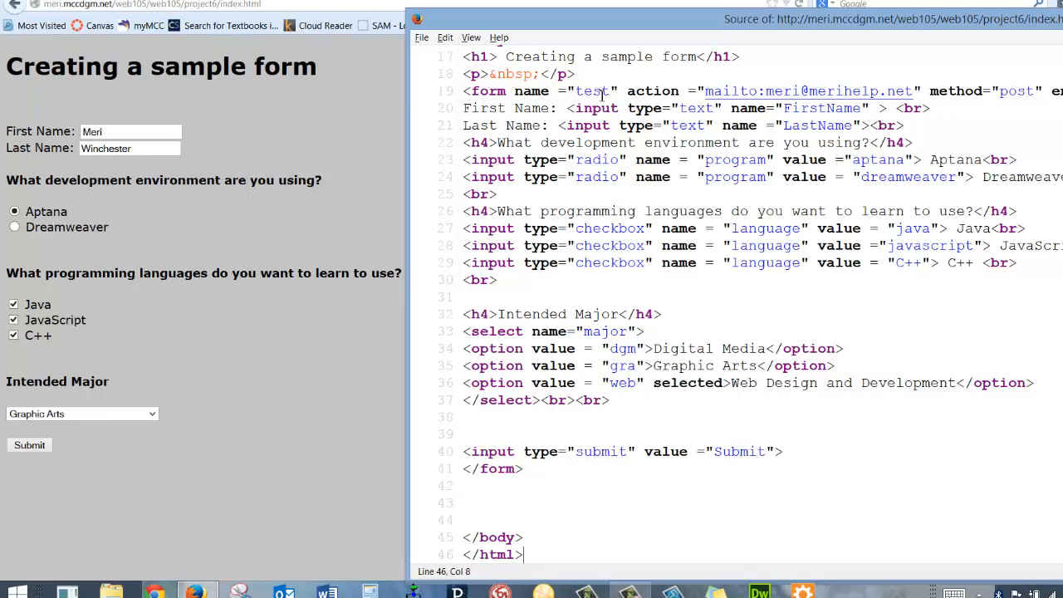
{"action": "mouse_move", "coordinate": [717, 94]}
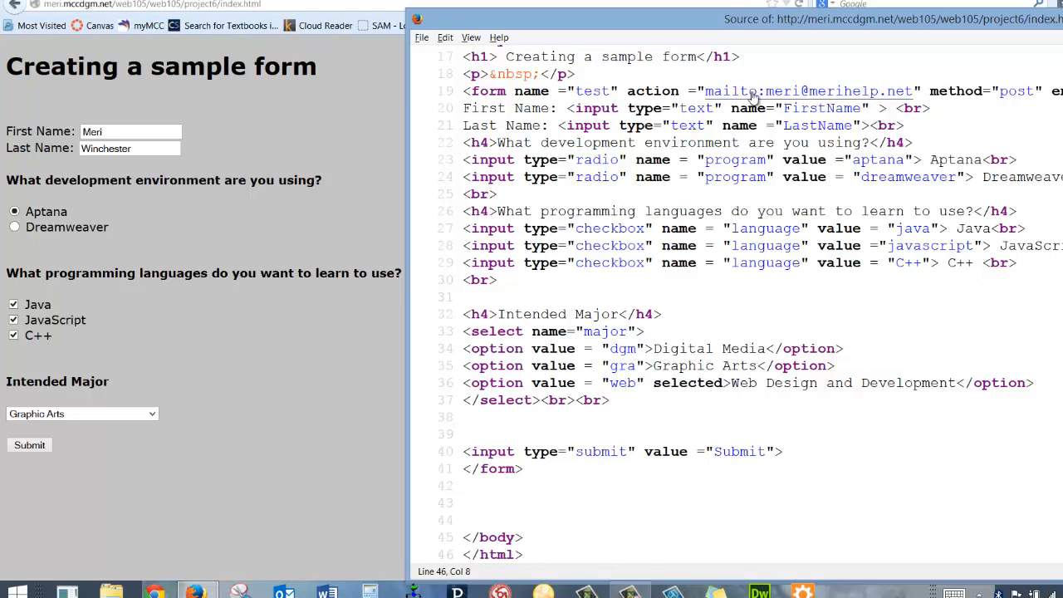
{"action": "mouse_move", "coordinate": [747, 95]}
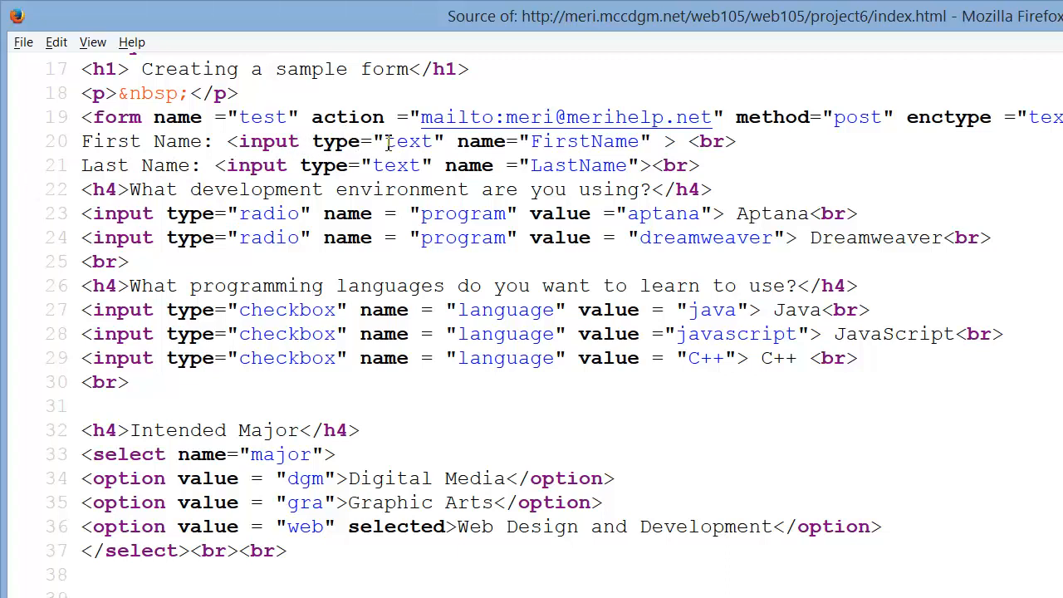
{"action": "mouse_move", "coordinate": [473, 148]}
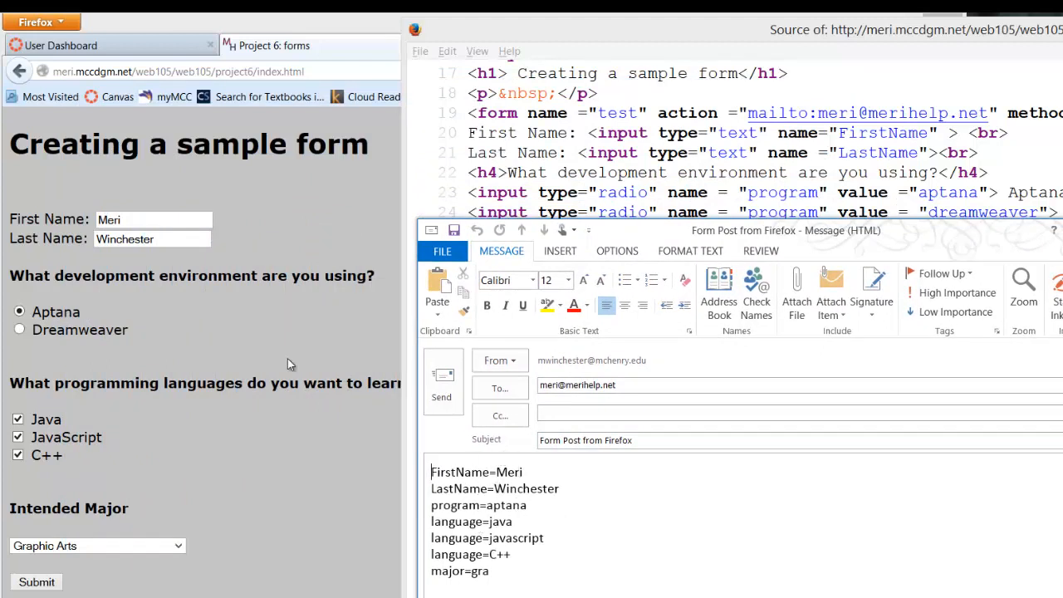
{"action": "mouse_move", "coordinate": [780, 175]}
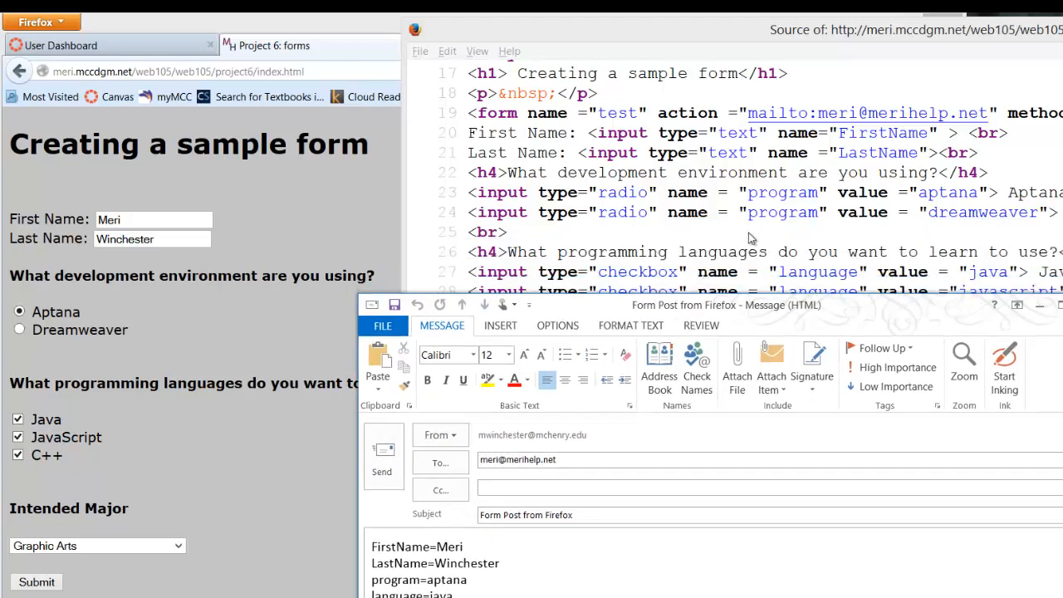
{"action": "mouse_move", "coordinate": [308, 269]}
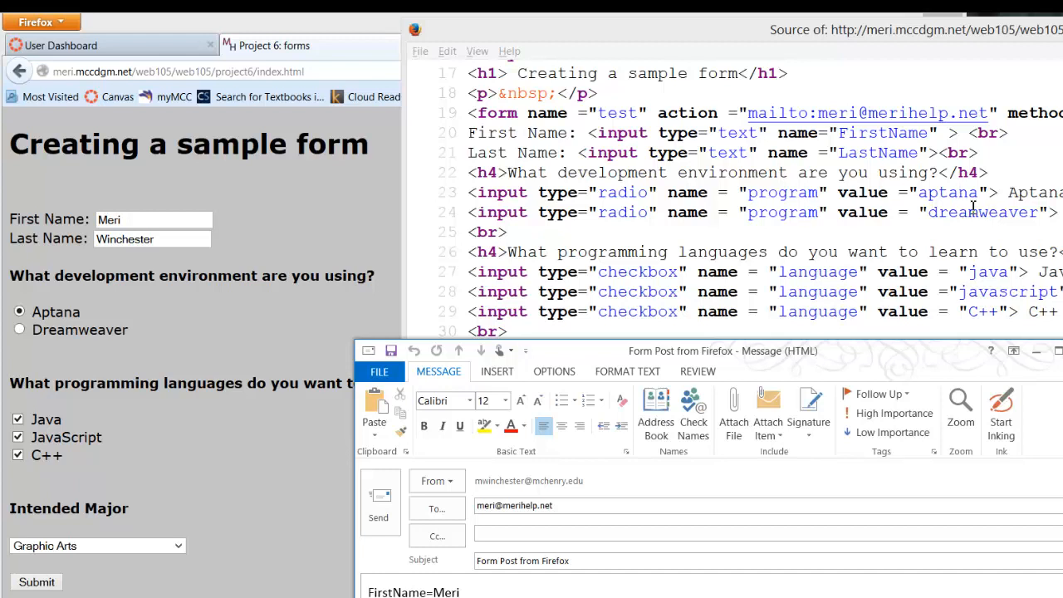
{"action": "mouse_move", "coordinate": [1000, 216]}
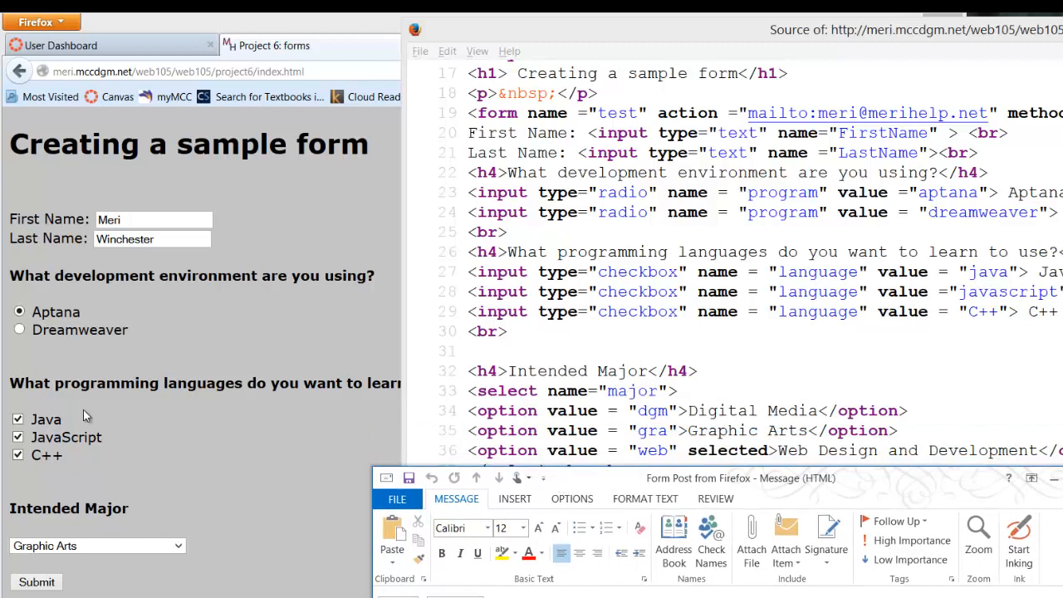
{"action": "mouse_move", "coordinate": [81, 502]}
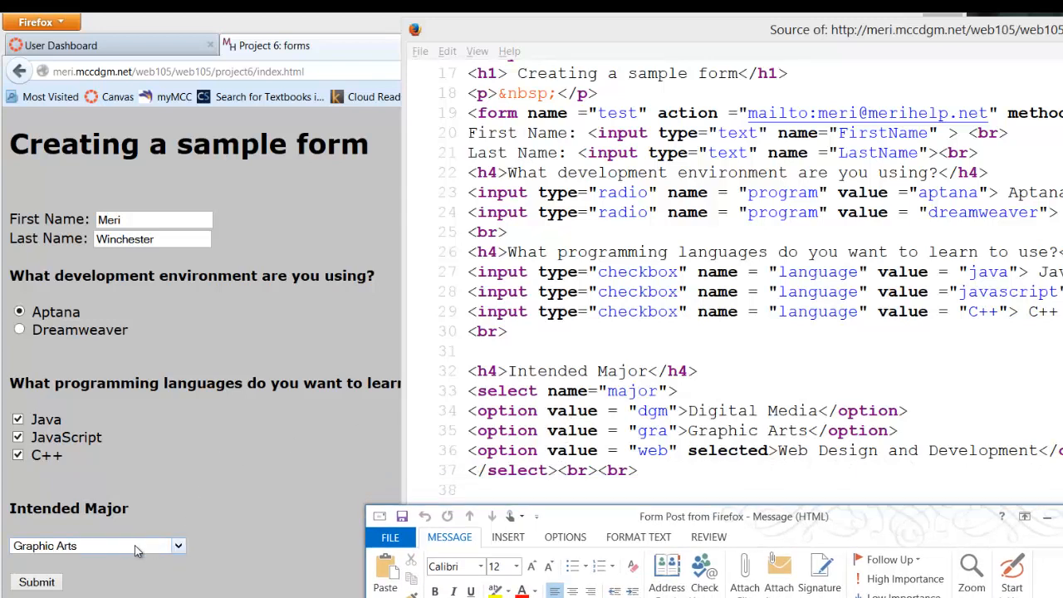
Bring the page source window forward in place of the form results email
{"action": "left_click", "coordinate": [96, 546]}
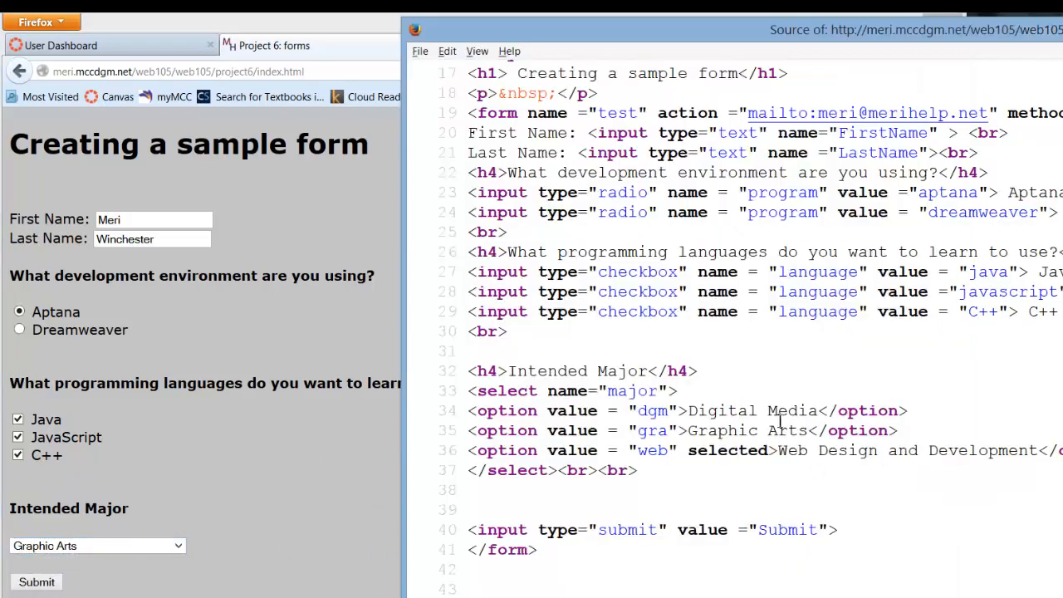
{"action": "mouse_move", "coordinate": [847, 476]}
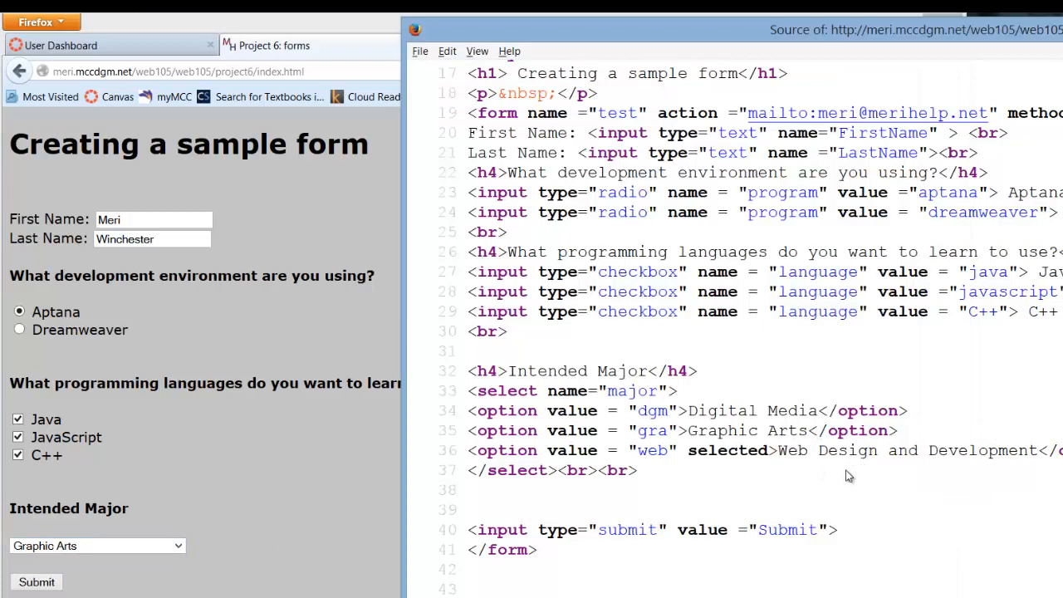